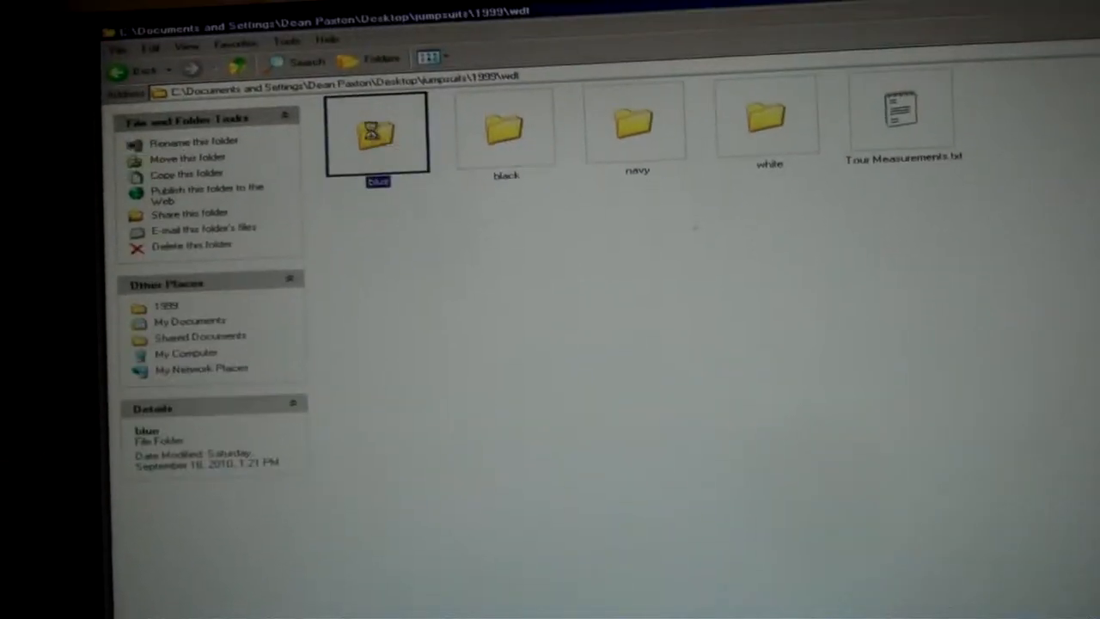
Step: Open the blue colour folder among the 1999 wdt jumpsuit designs
{"action": "double_click", "coordinate": [377, 134]}
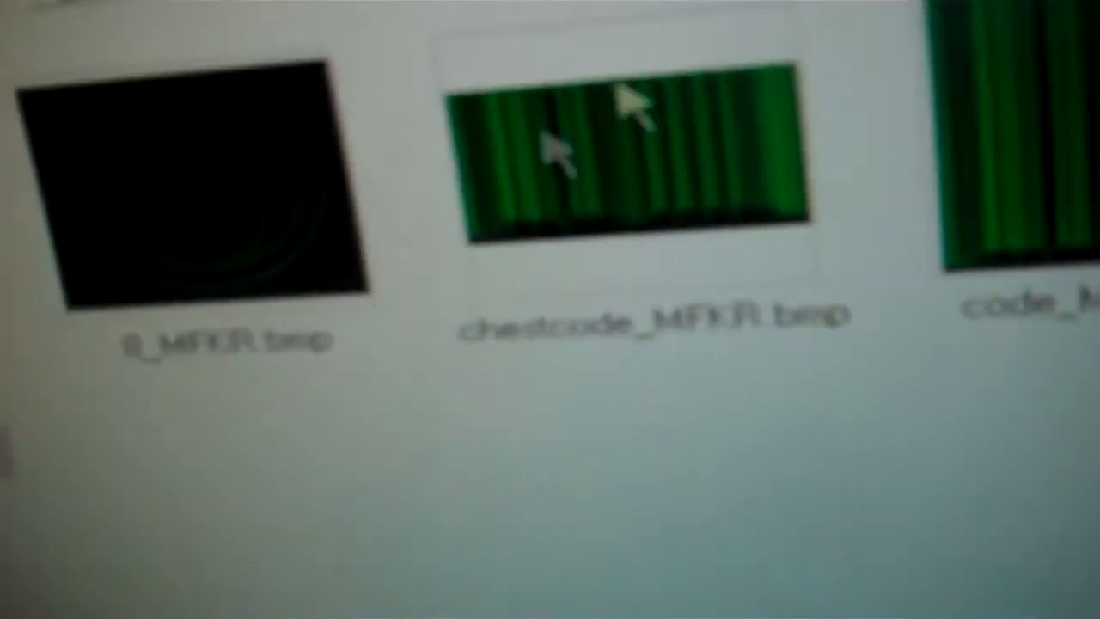
Step: Scroll through the redwhite [black] number and chest code thumbnails
{"action": "scroll", "scroll_direction": "down", "scroll_amount": 3}
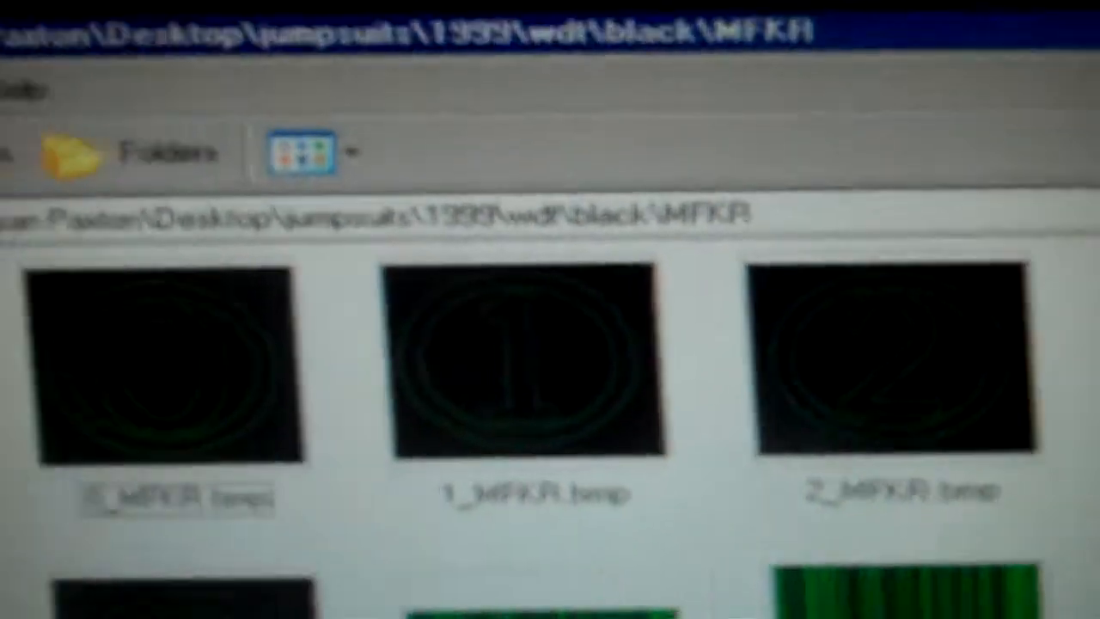
{"action": "scroll", "scroll_direction": "down", "scroll_amount": 3}
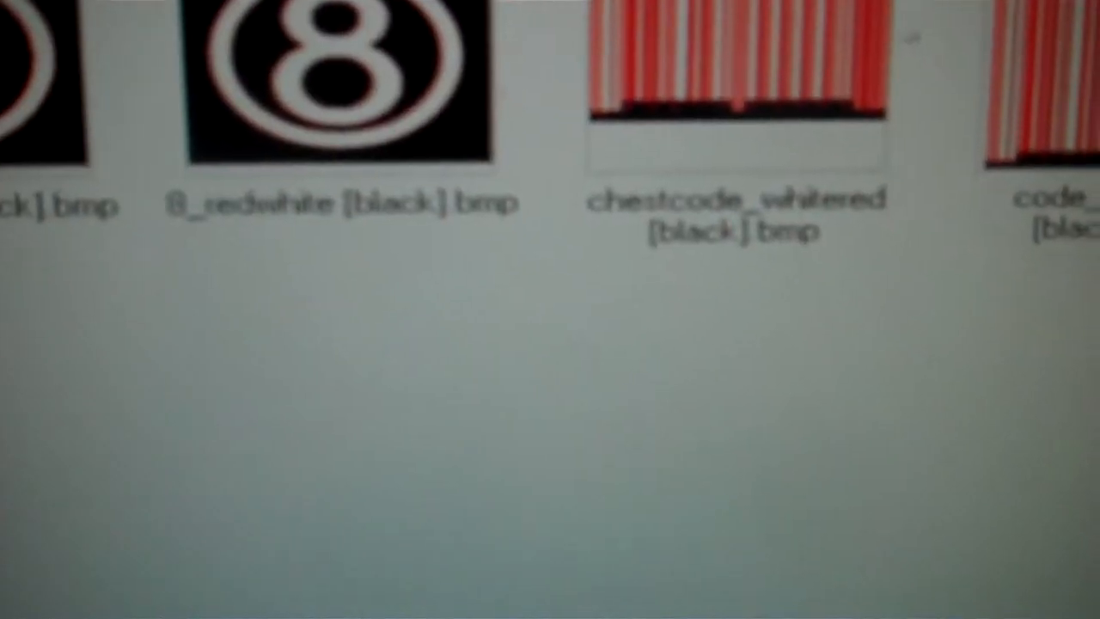
{"action": "scroll", "scroll_direction": "up", "scroll_amount": 3}
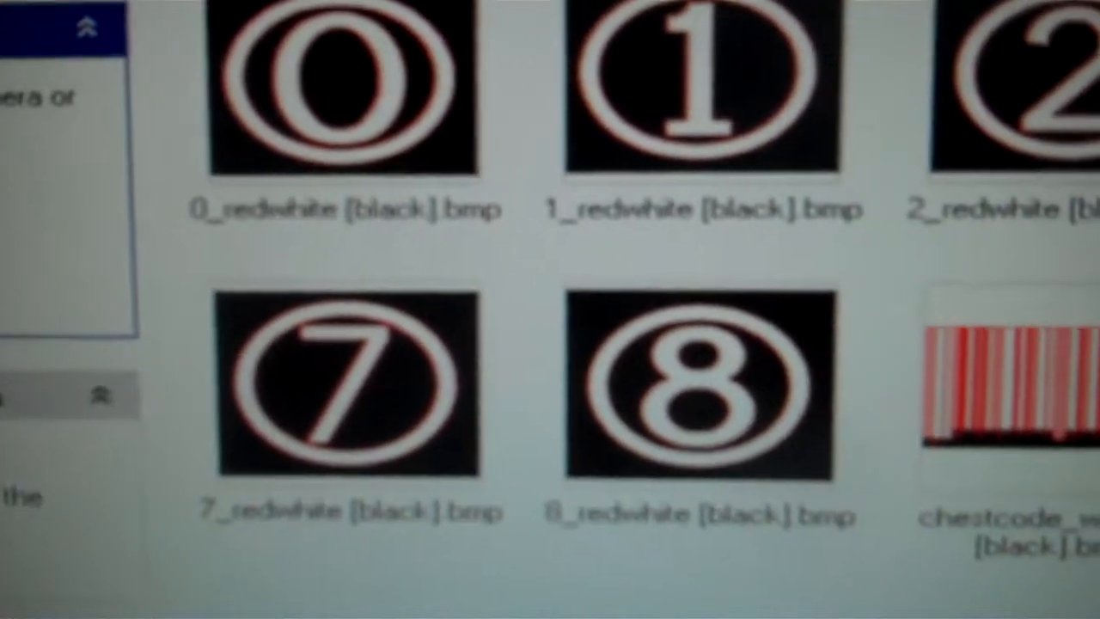
{"action": "scroll", "scroll_direction": "down", "scroll_amount": 3}
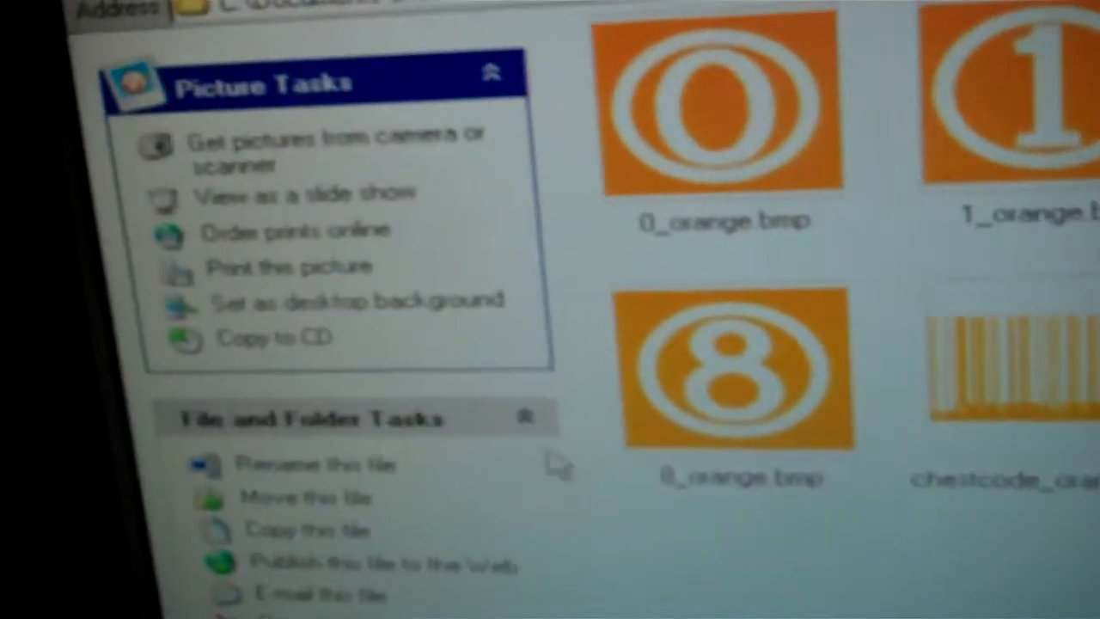
Step: Select chestcode_orange.bmp in the ozzfest orange folder
{"action": "left_click", "coordinate": [675, 400]}
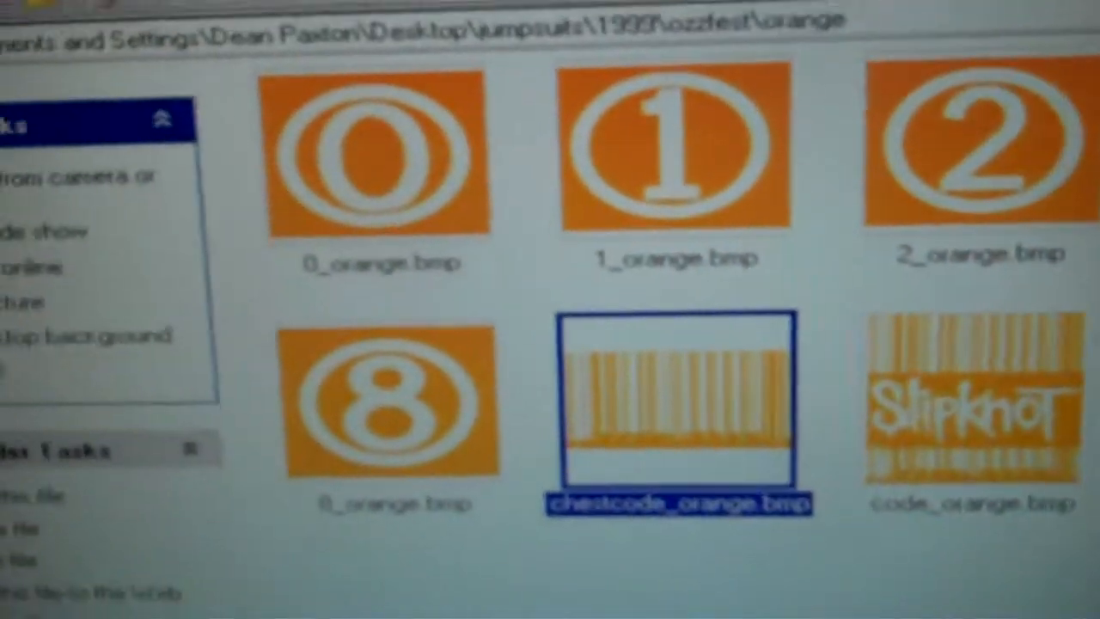